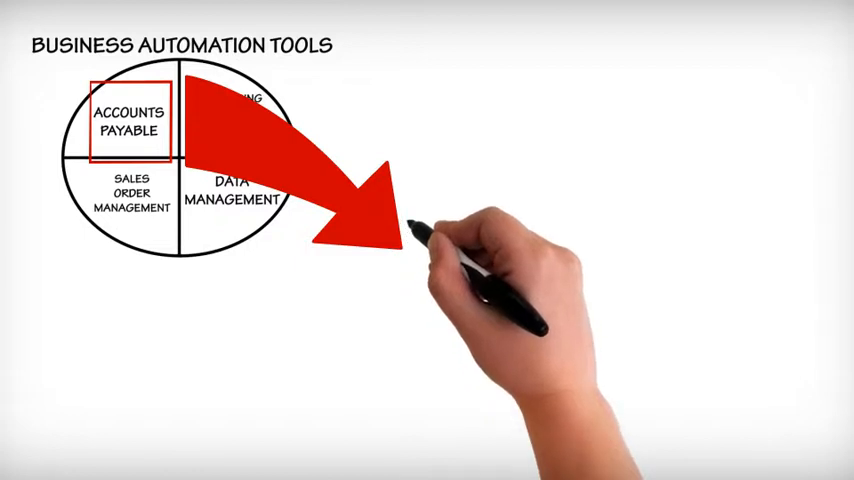
pyautogui.write('IMPORT DIRECTLY I')
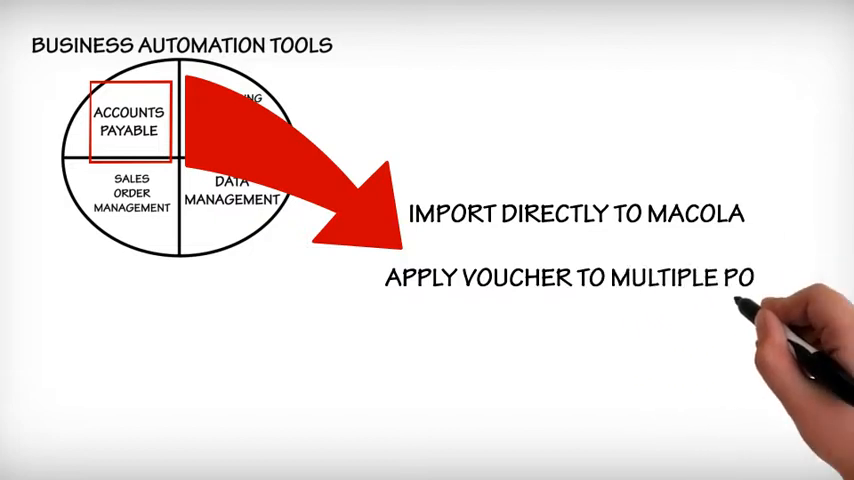
pyautogui.write('AUTOMATICALLY')
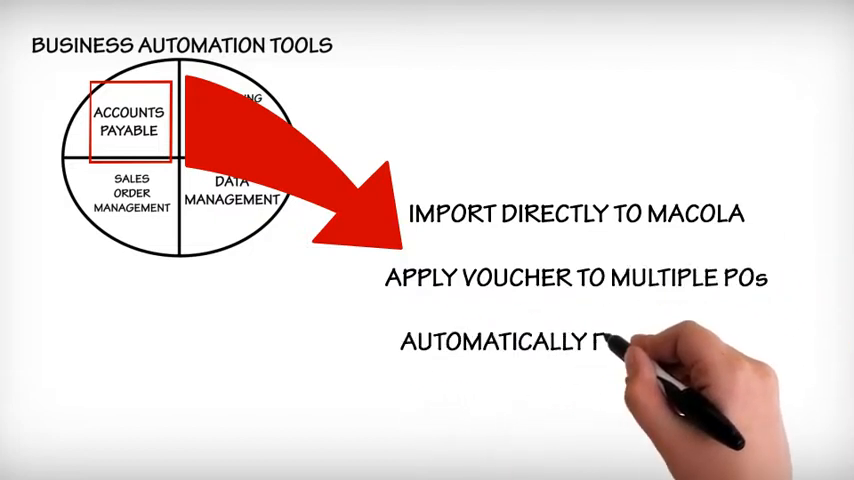